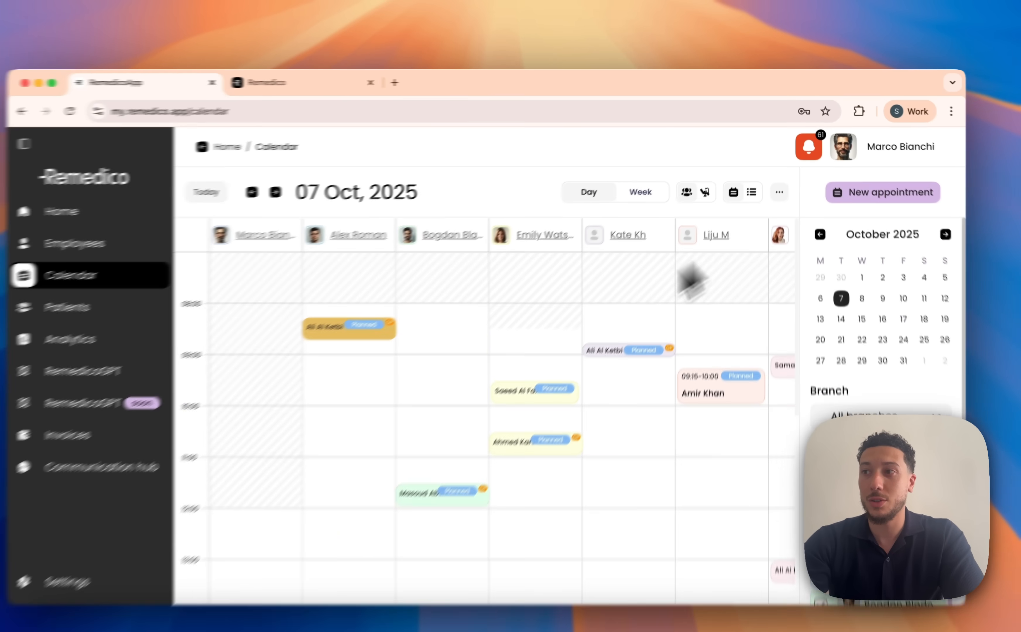
- Review an existing appointment, then book a Follow Up for a chosen patient at 18:00 at Dental Studio Jumeirah
left_click(736, 182)
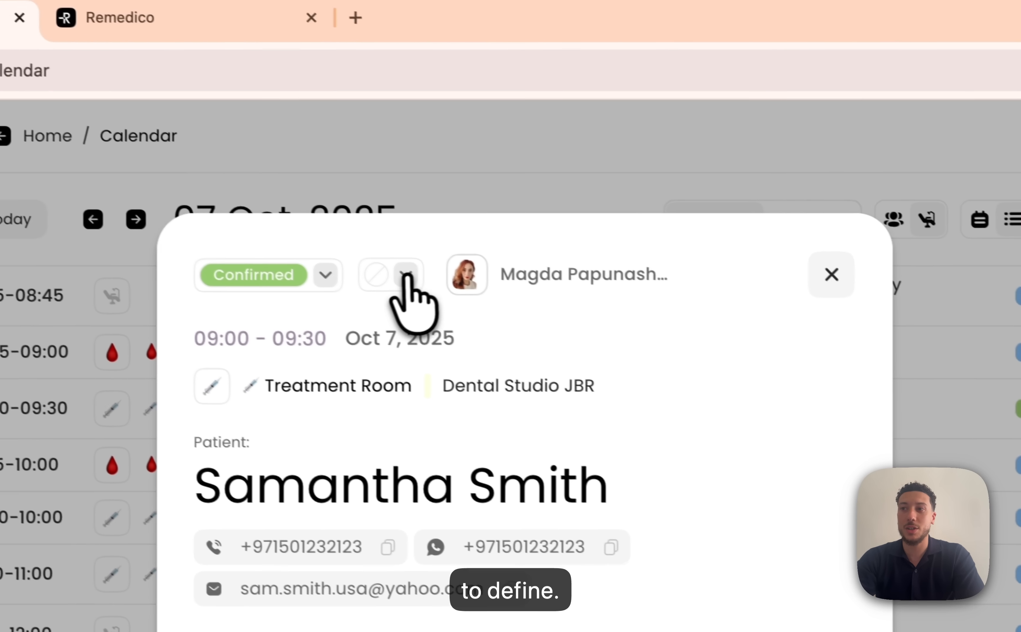
left_click(408, 274)
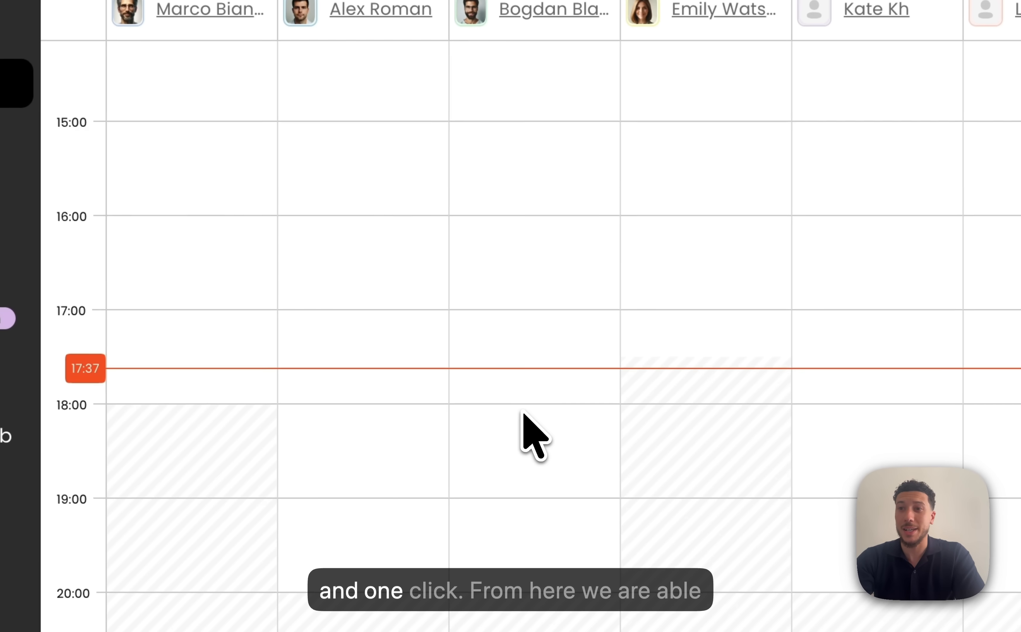
left_click(534, 429)
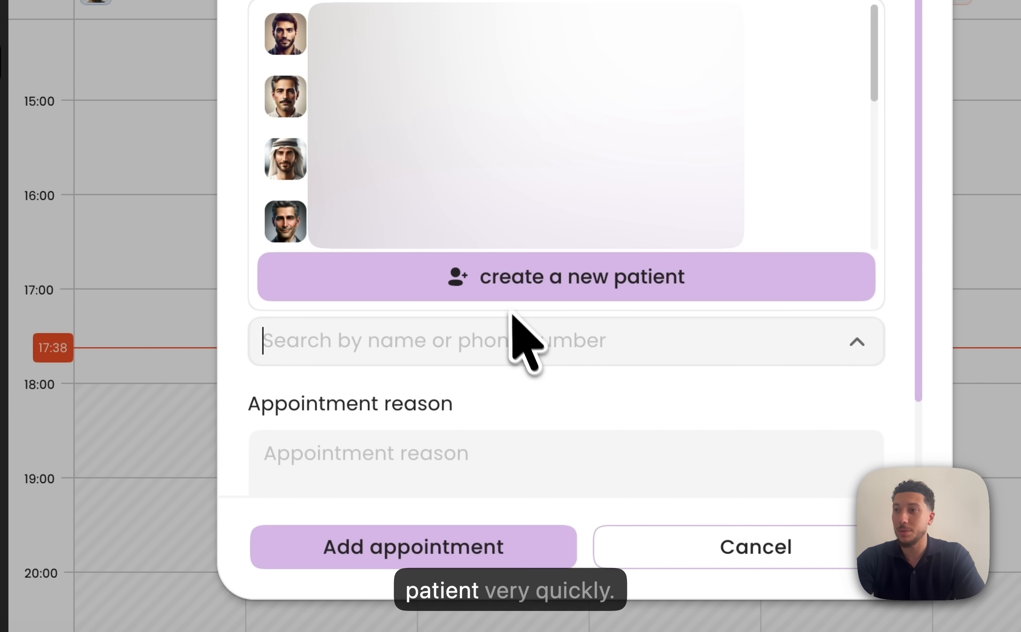
left_click(566, 277)
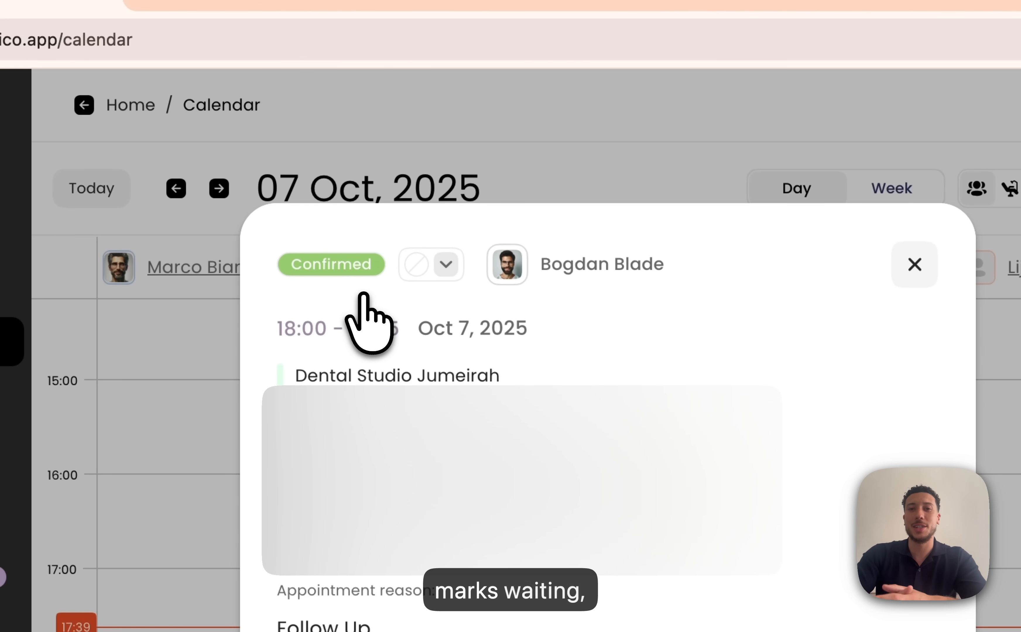
- Mark the patient as Waiting and add a 16:00–17:30 Out of clinic block noted 'Meeting'
left_click(330, 264)
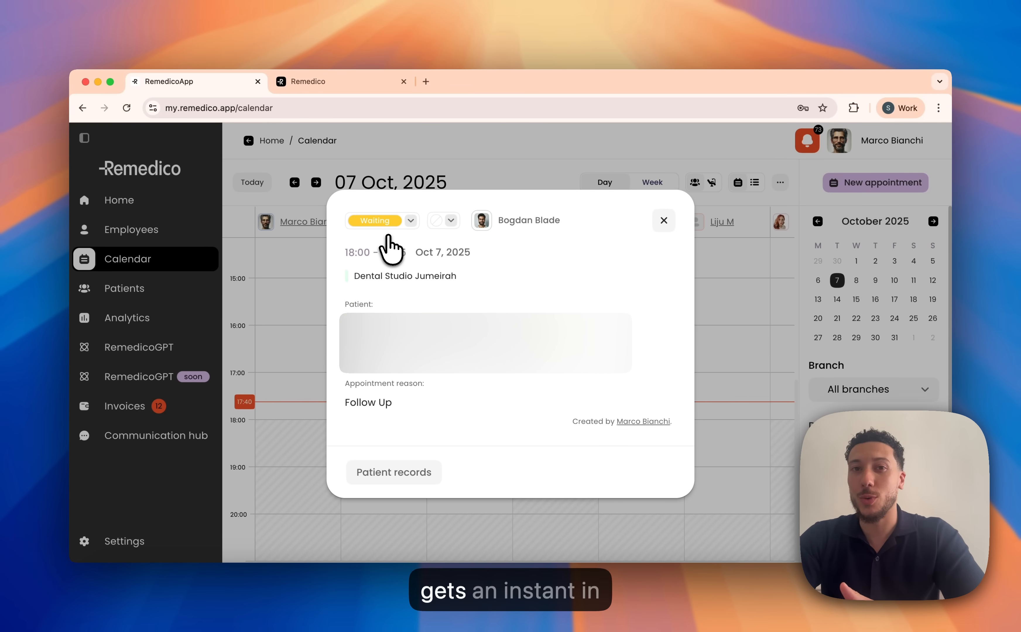
left_click(663, 220)
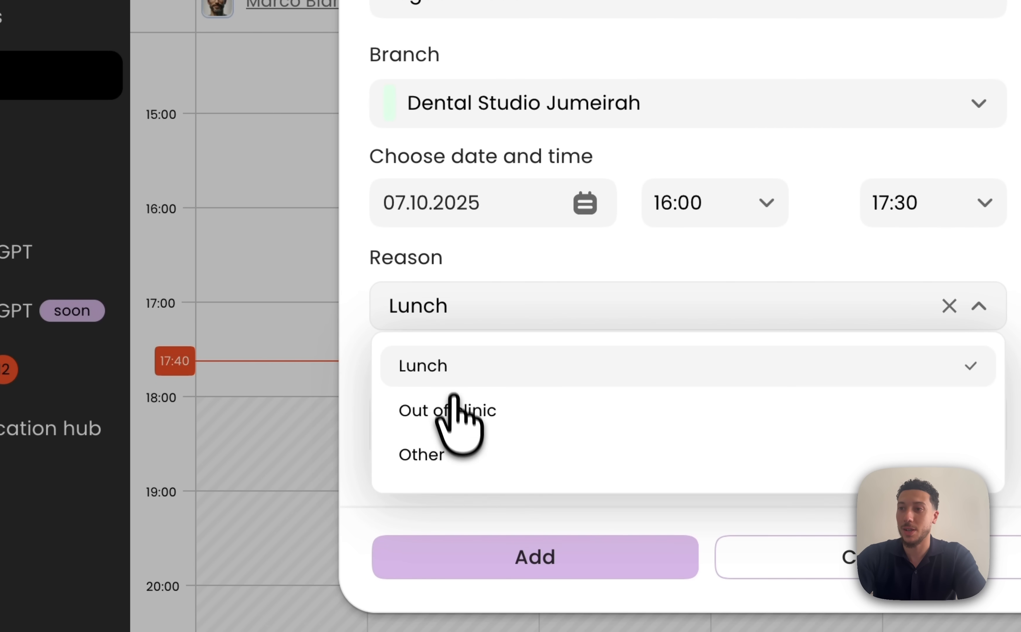
left_click(447, 410)
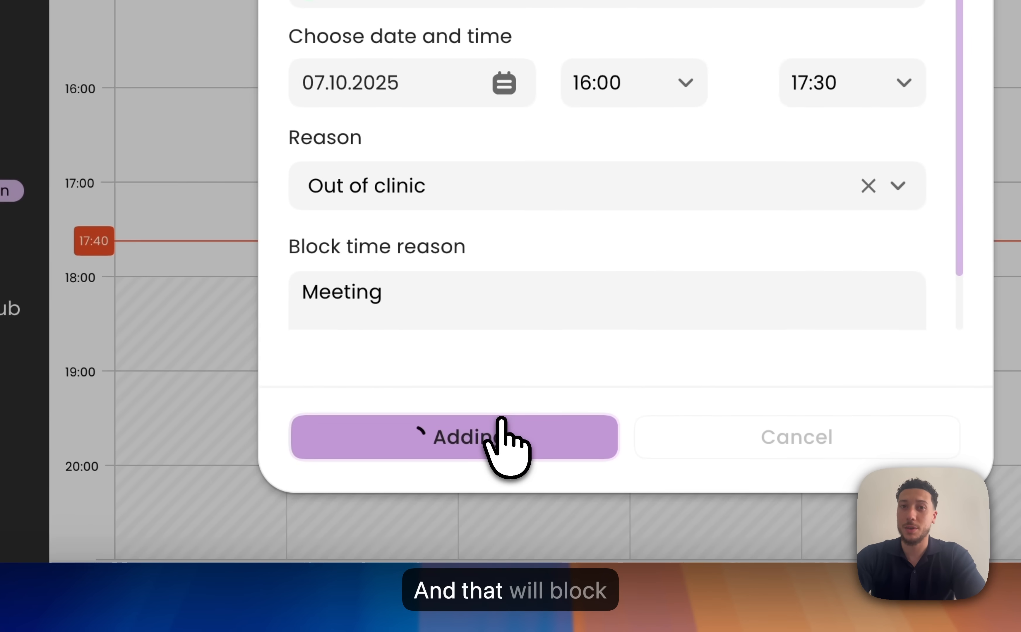
left_click(454, 437)
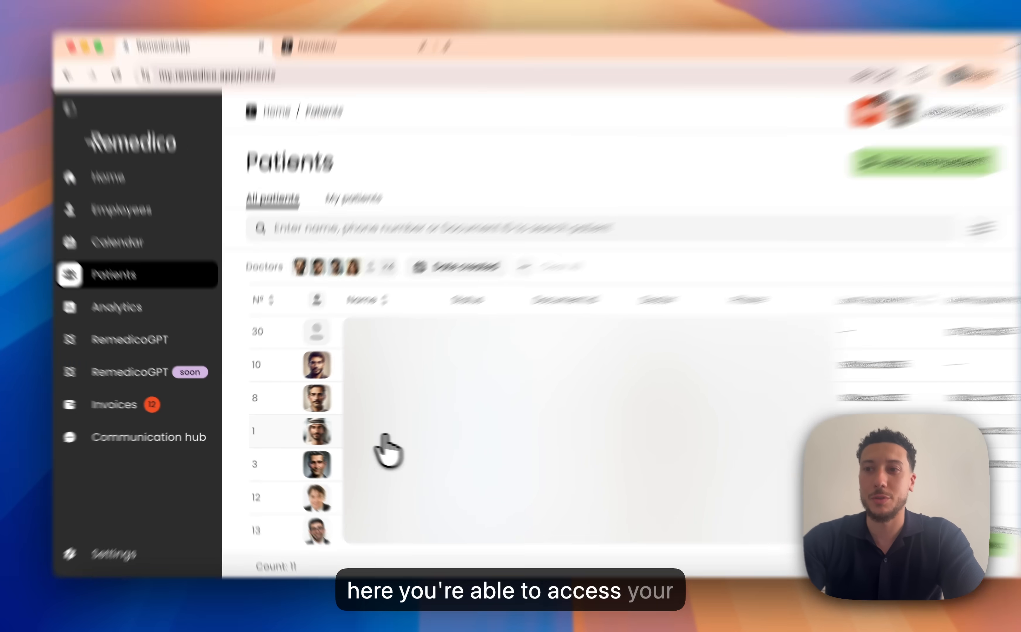
- View a patient's Overview with dental chart and notes, then their Appointments list
left_click(319, 431)
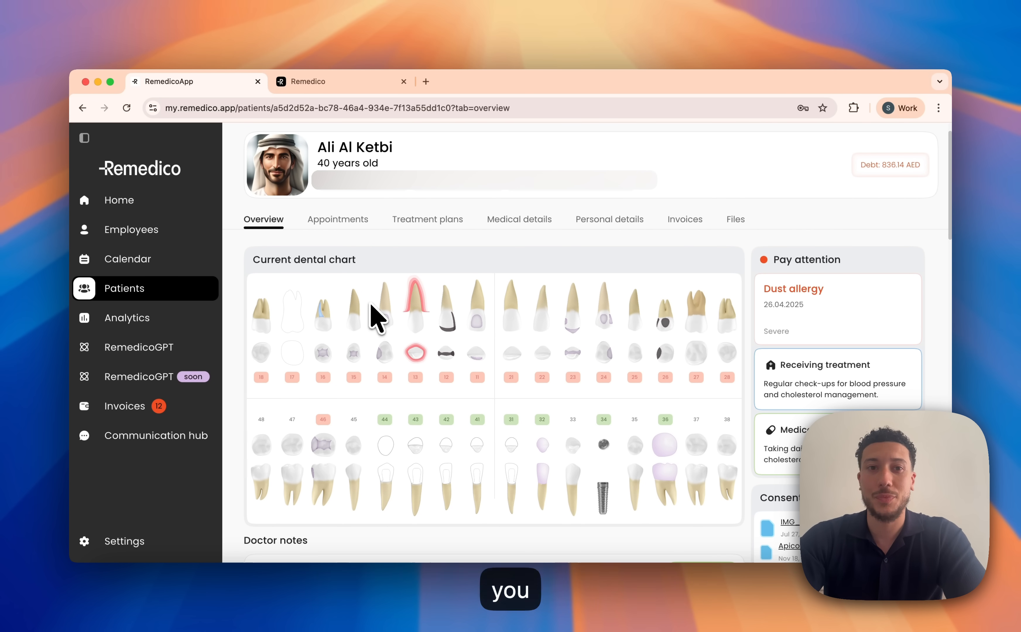
scroll("down", 3)
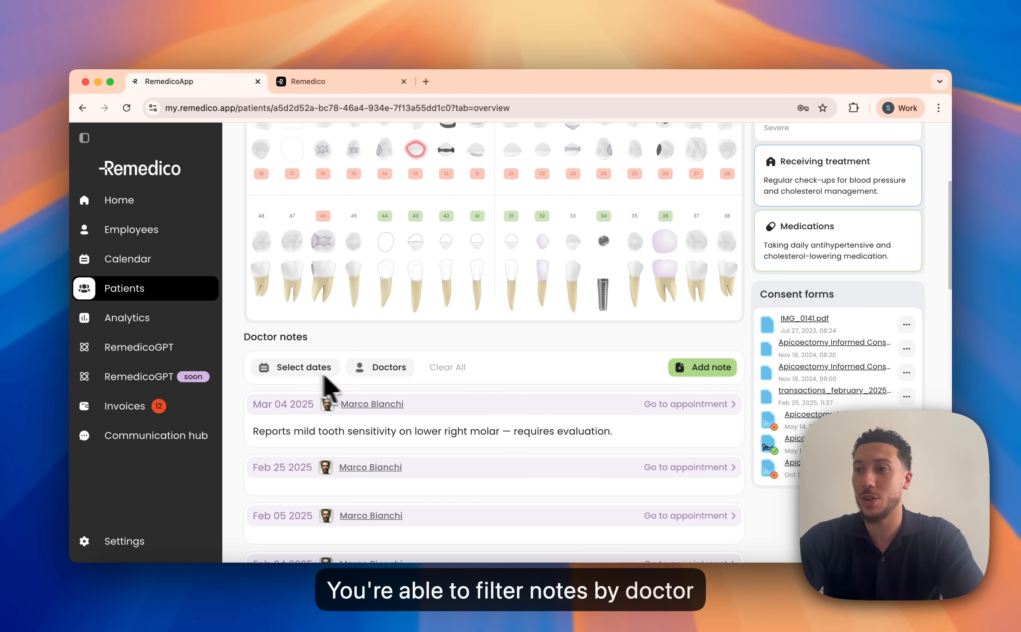
mouse_move(805, 375)
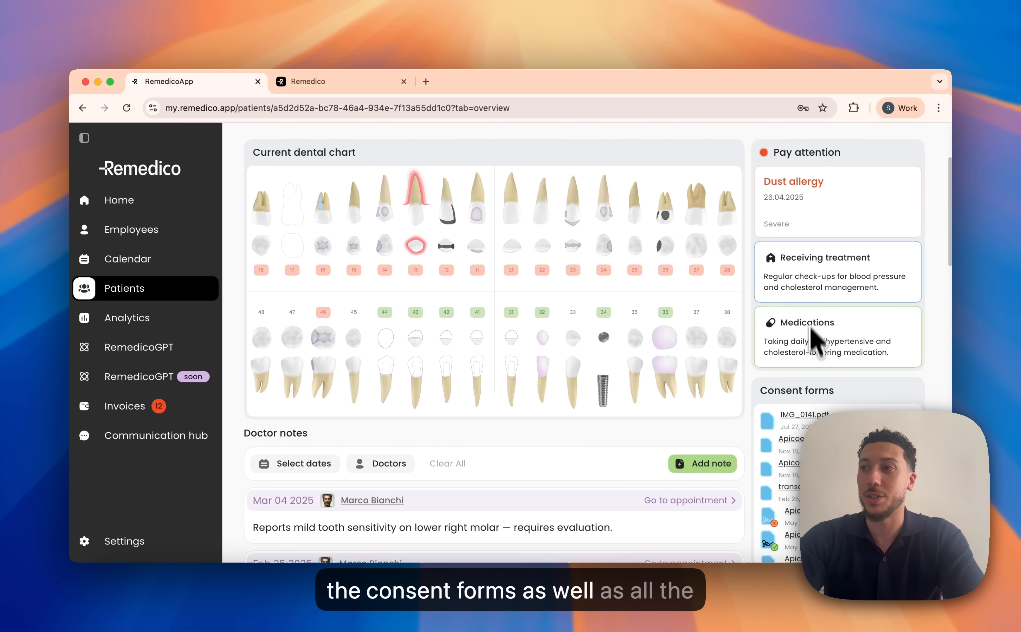
left_click(337, 253)
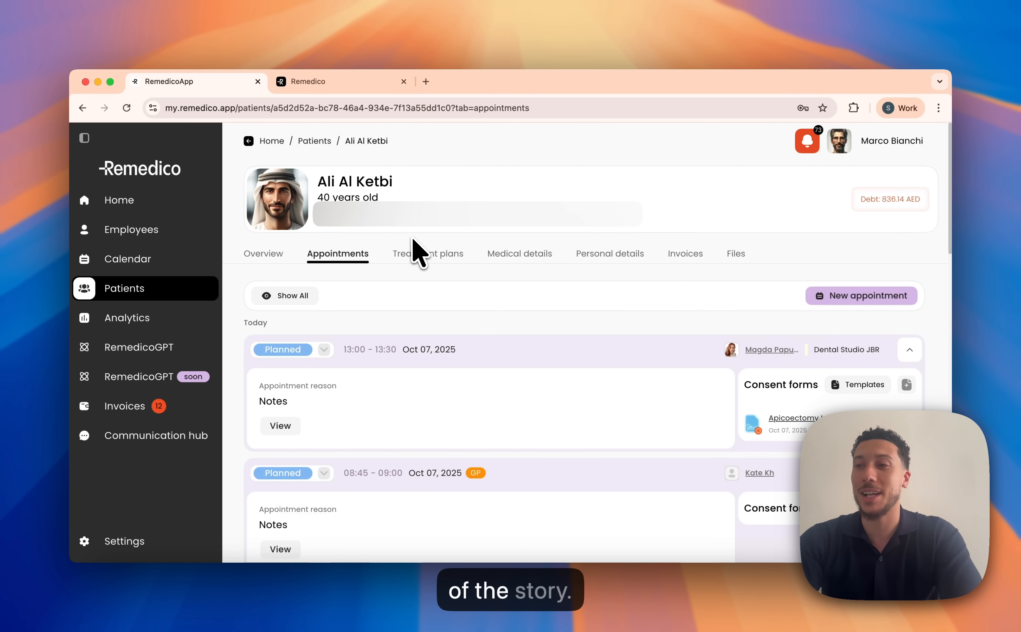
- Assign tooth 36 to the interim crown procedure in the New Treatment Plan, then show Analytics
left_click(429, 254)
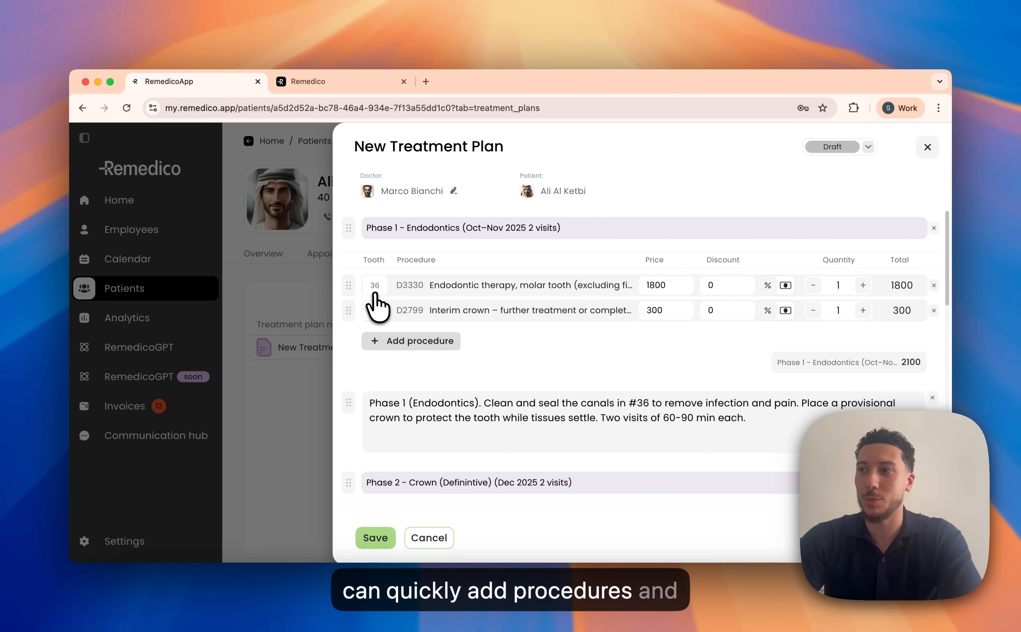
left_click(375, 311)
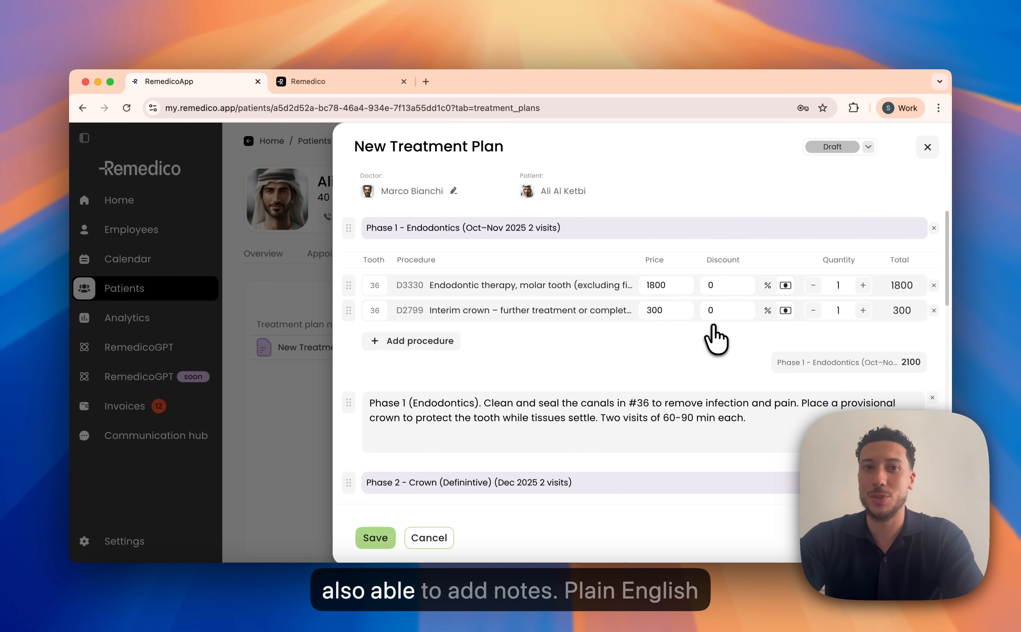
mouse_move(469, 377)
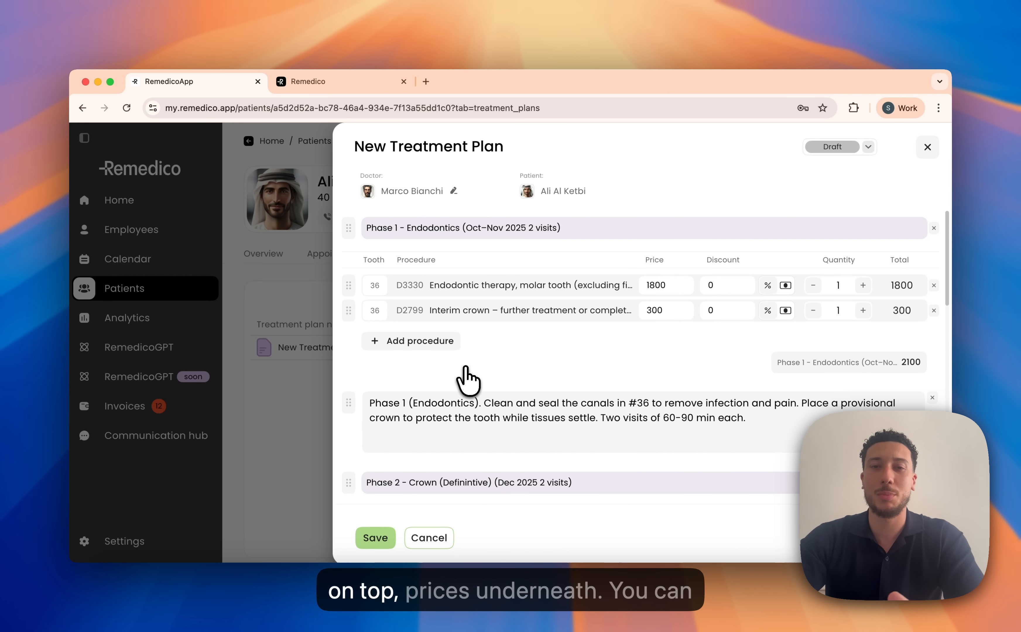
mouse_move(352, 397)
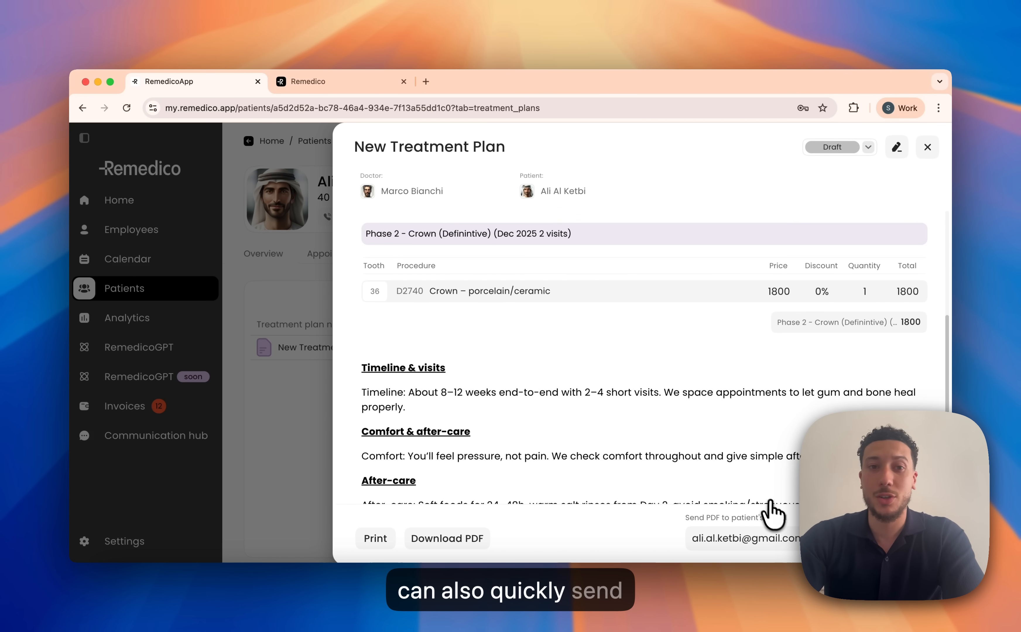
left_click(127, 318)
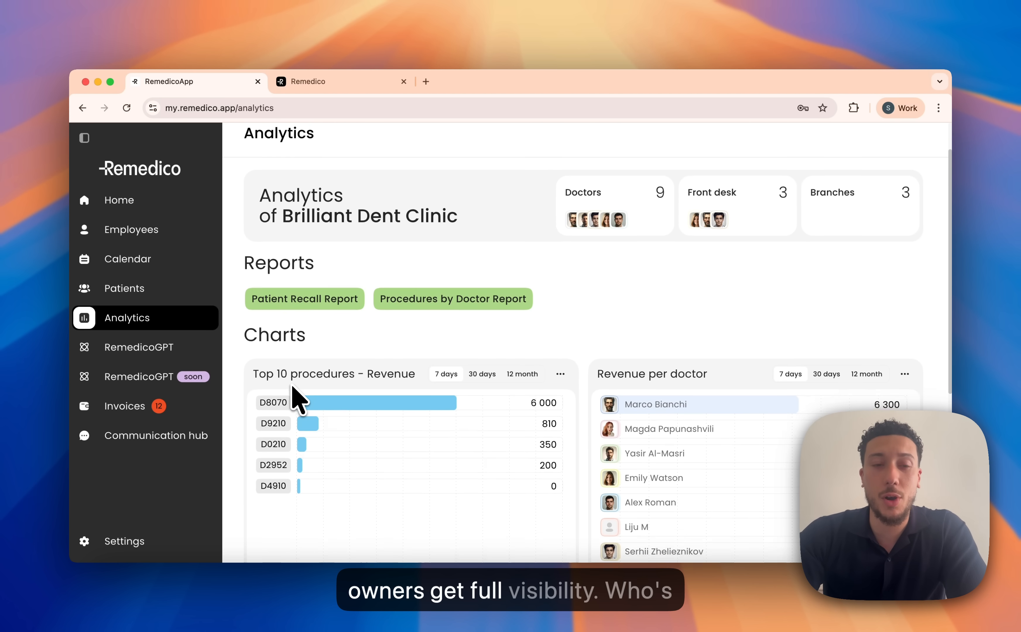
- Review the revenue and cancellation charts, then show the Invoices list of 85 invoices
scroll("down", 3)
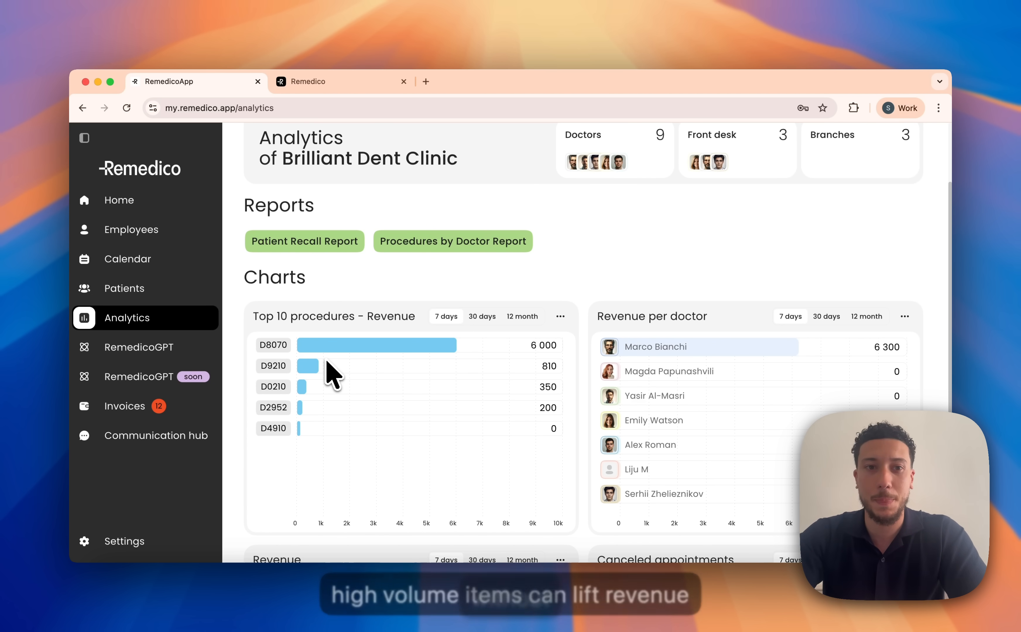
scroll("down", 3)
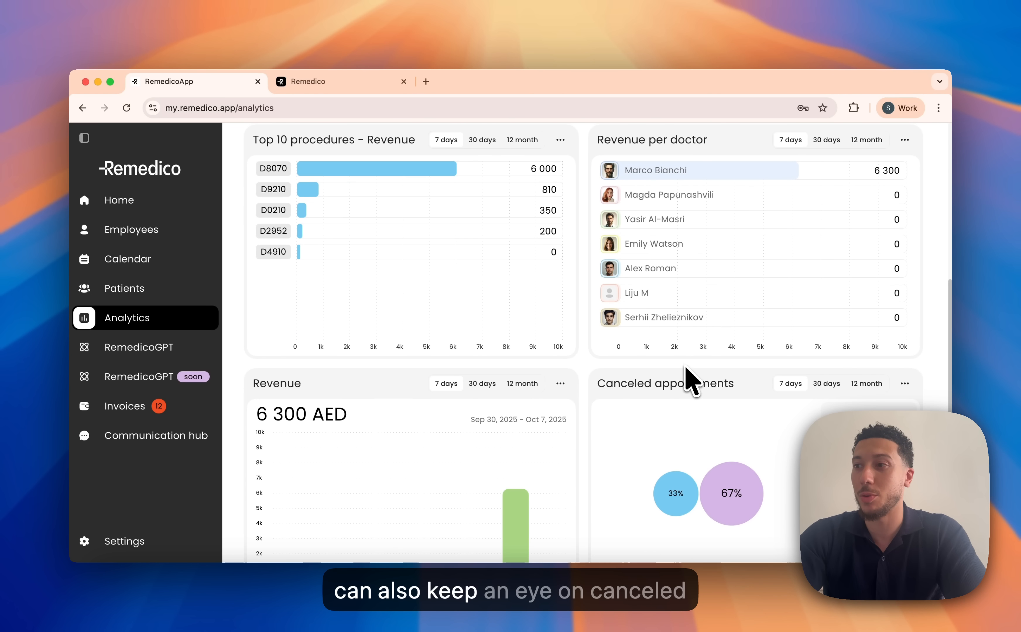
scroll("down", 3)
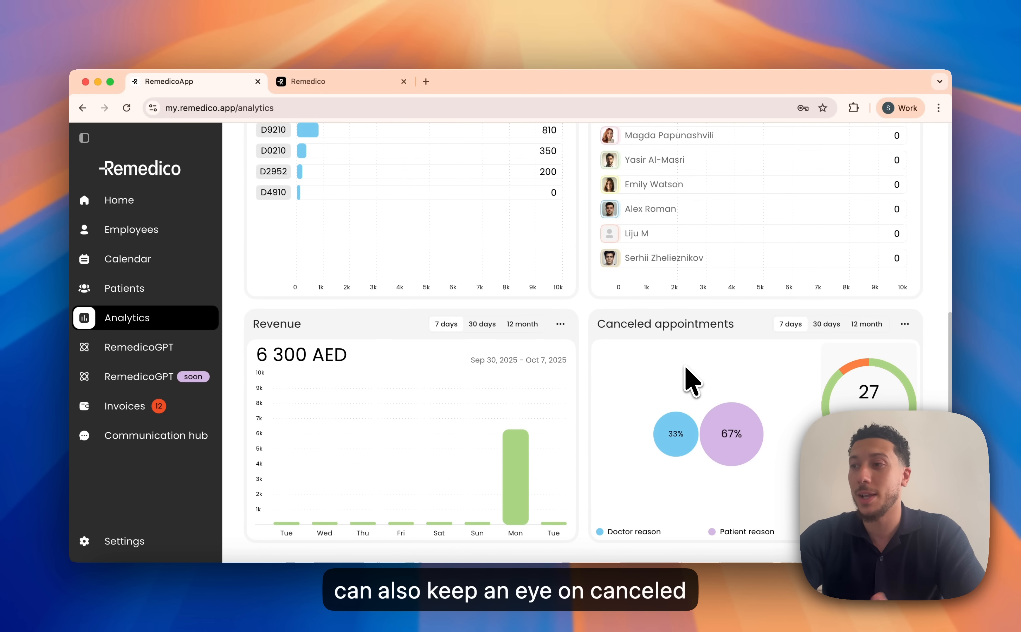
left_click(125, 410)
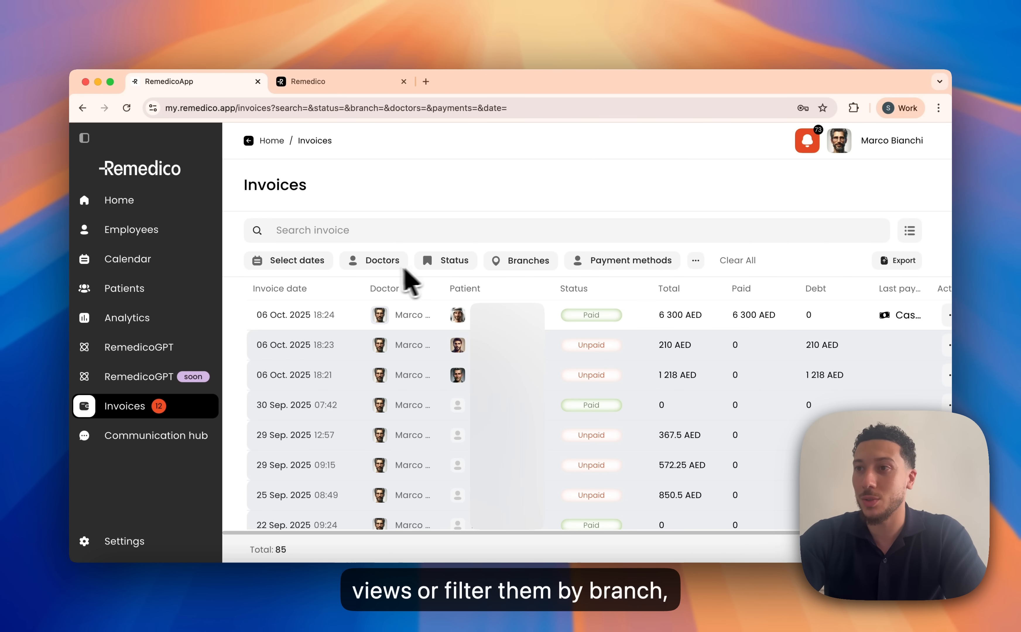
- Filter the invoices list by Status to show only Unpaid invoices
left_click(445, 260)
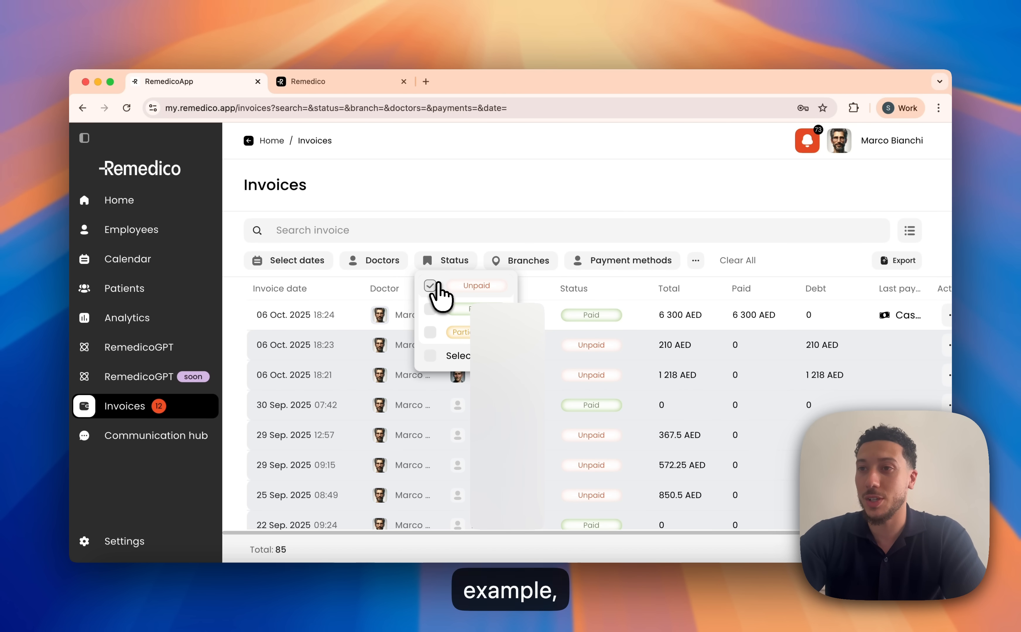